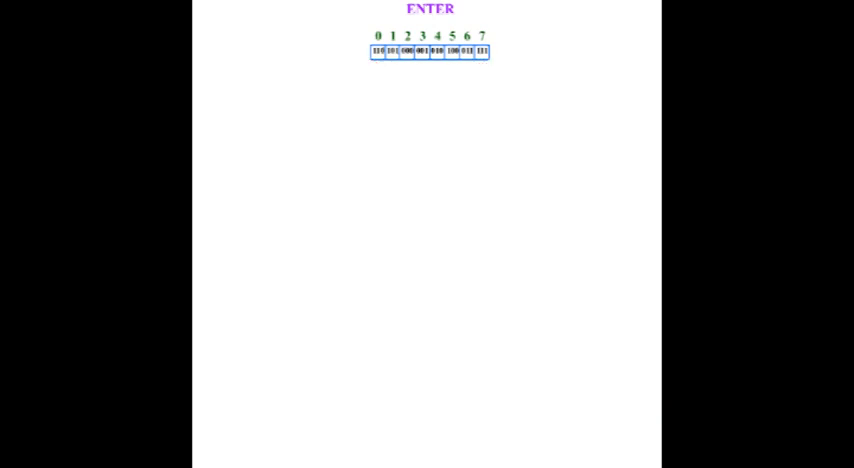
- Advance to the layered waveguide diagram slide with numbered labels 1 through 9''
{"action": "left_click", "coordinate": [419, 9]}
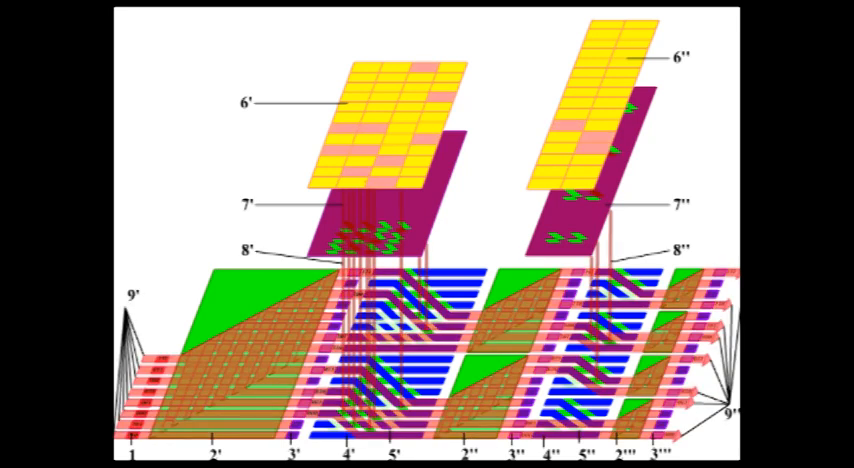